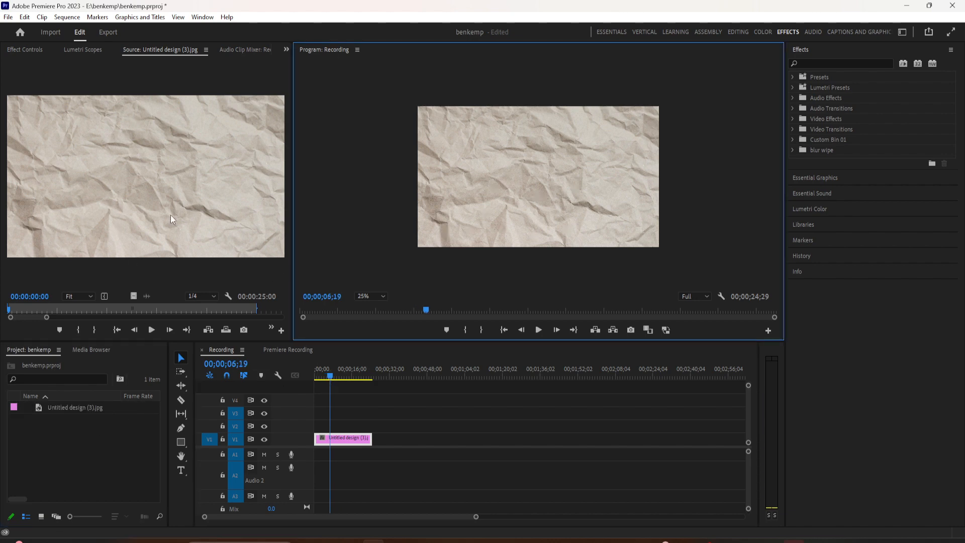
Step: Select the paper clip, check the sequence settings without changes, and preview the texture image
left_click(25, 49)
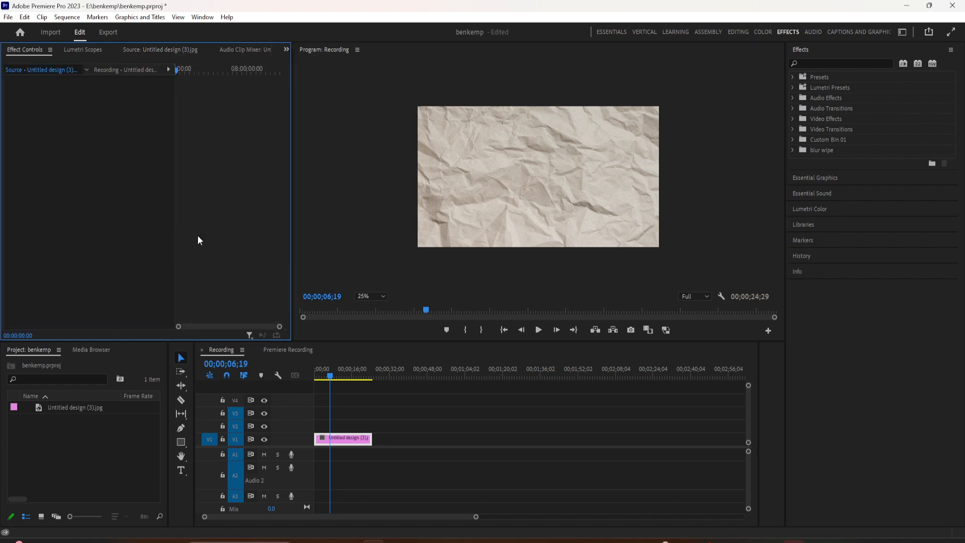
left_click(343, 438)
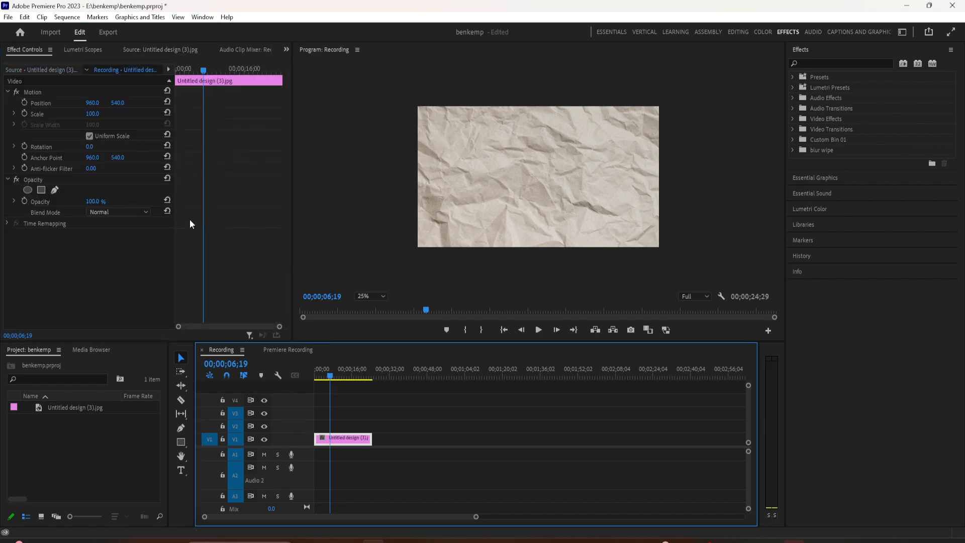
left_click(67, 17)
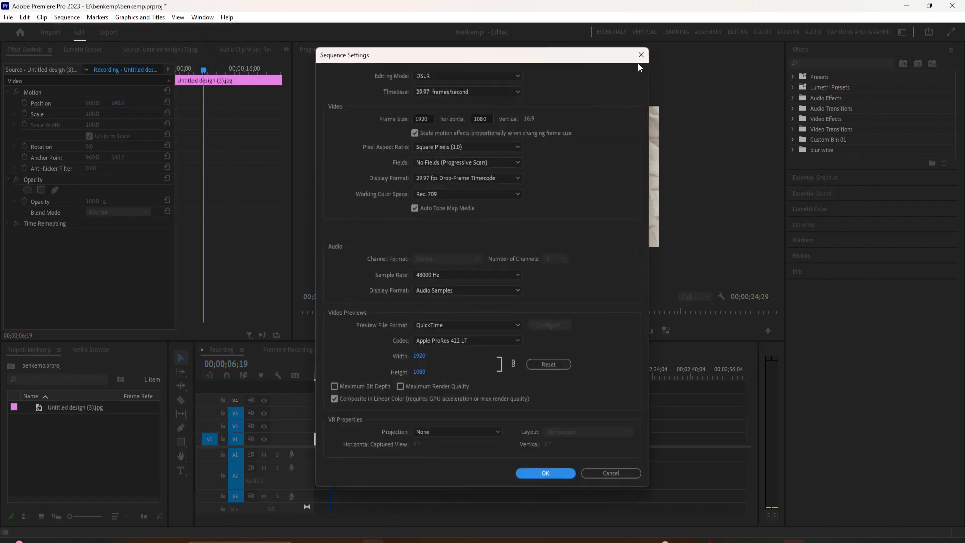
left_click(543, 472)
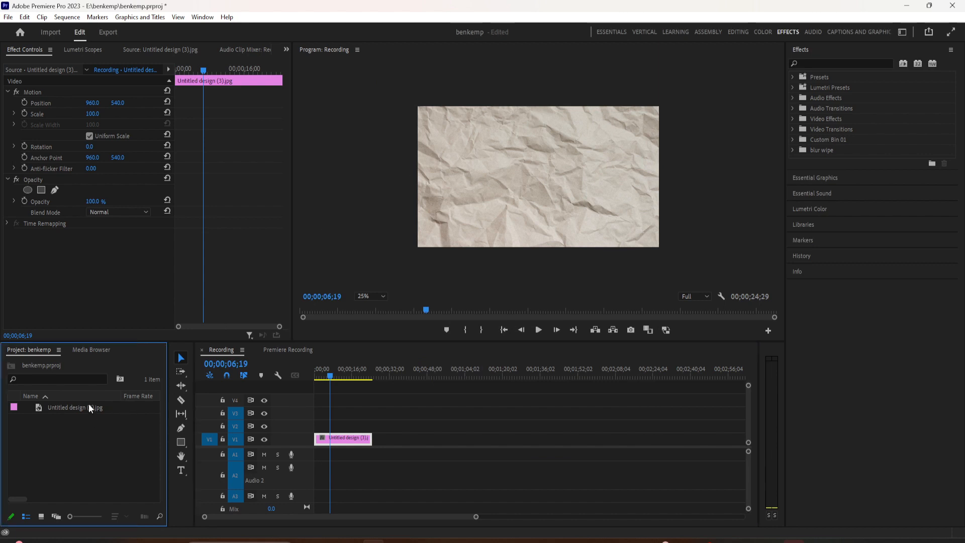
double_click(75, 408)
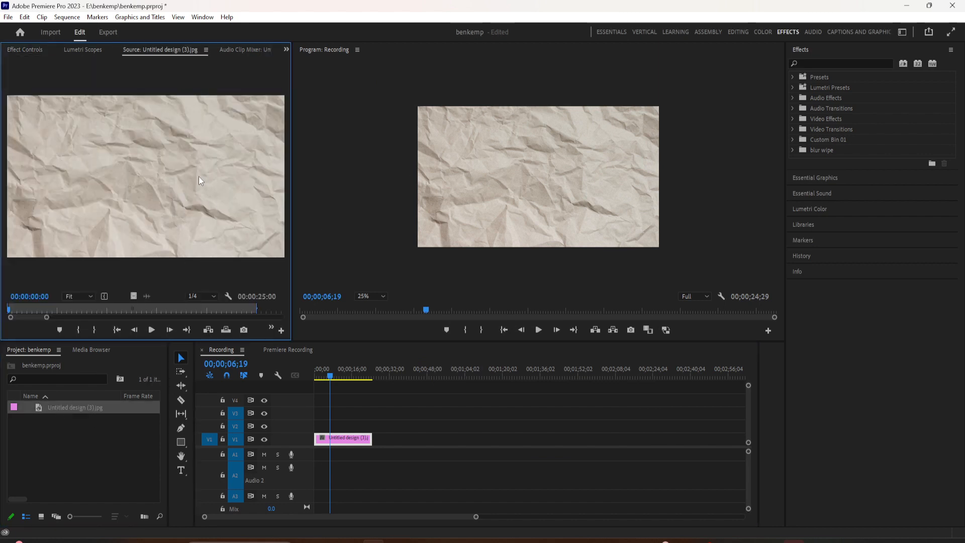
mouse_move(240, 319)
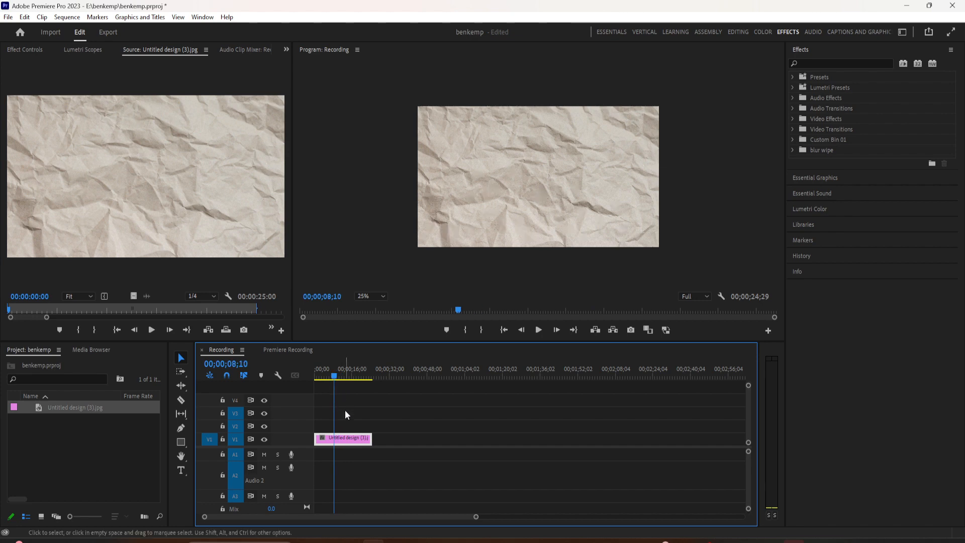
mouse_move(205, 214)
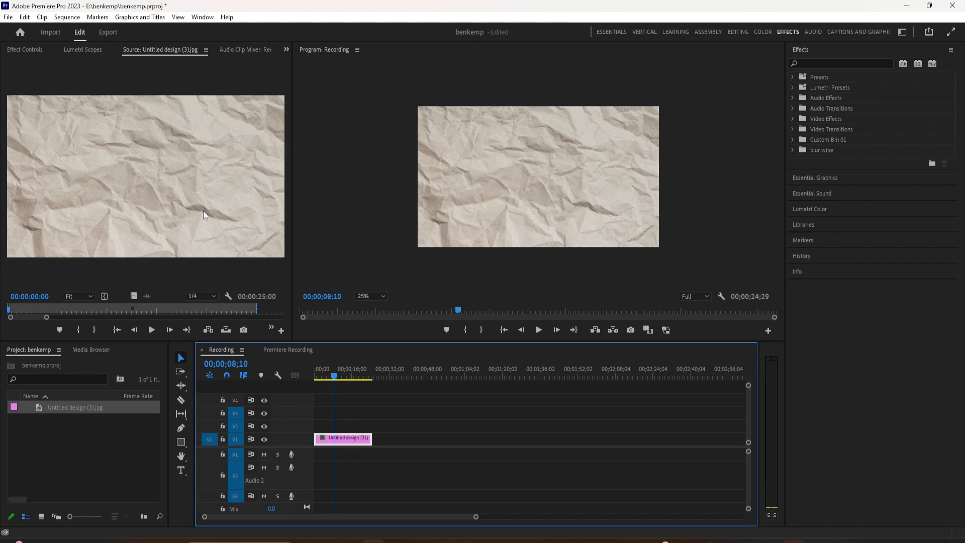
Step: Reposition the paper texture near centre and scale it up to 160.2 to overfill the frame
left_click(343, 438)
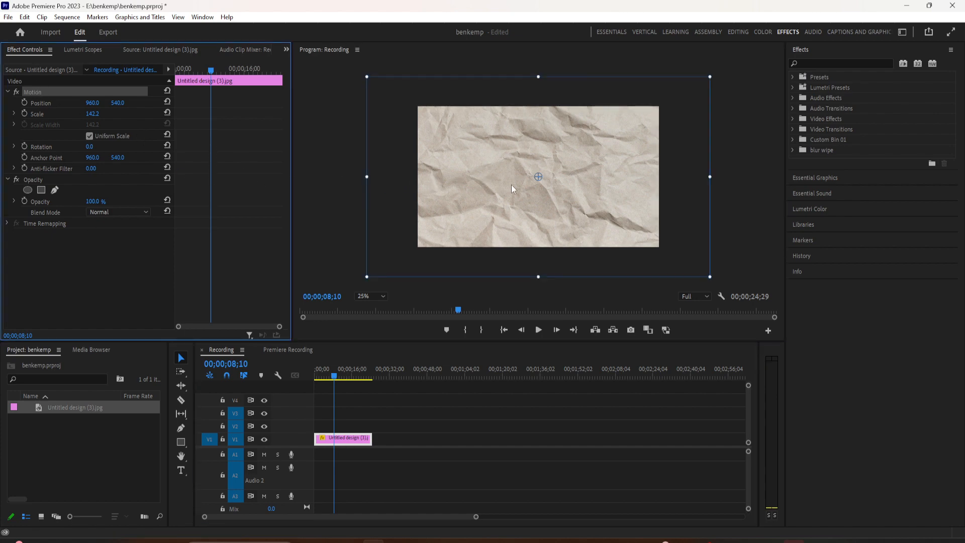
left_click_drag(538, 176, 519, 158)
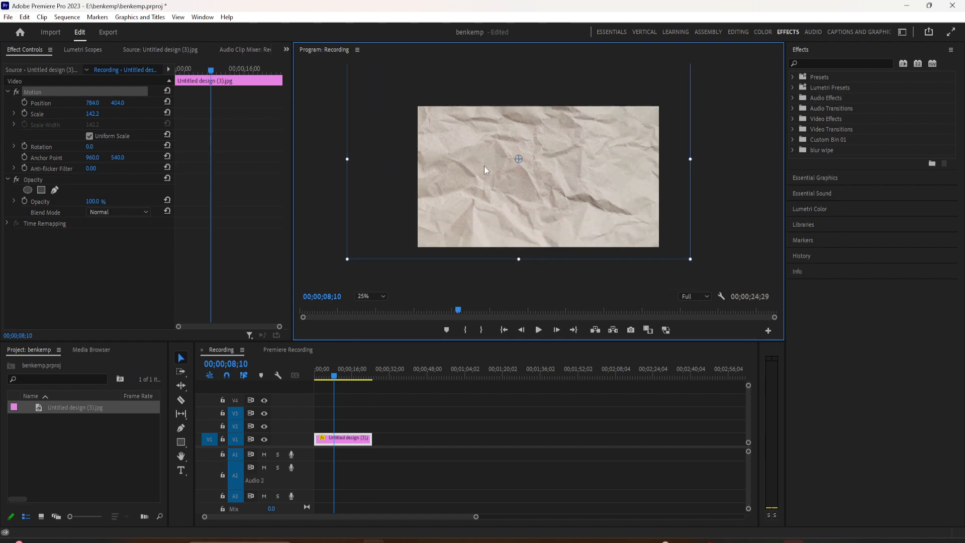
left_click_drag(518, 158, 548, 178)
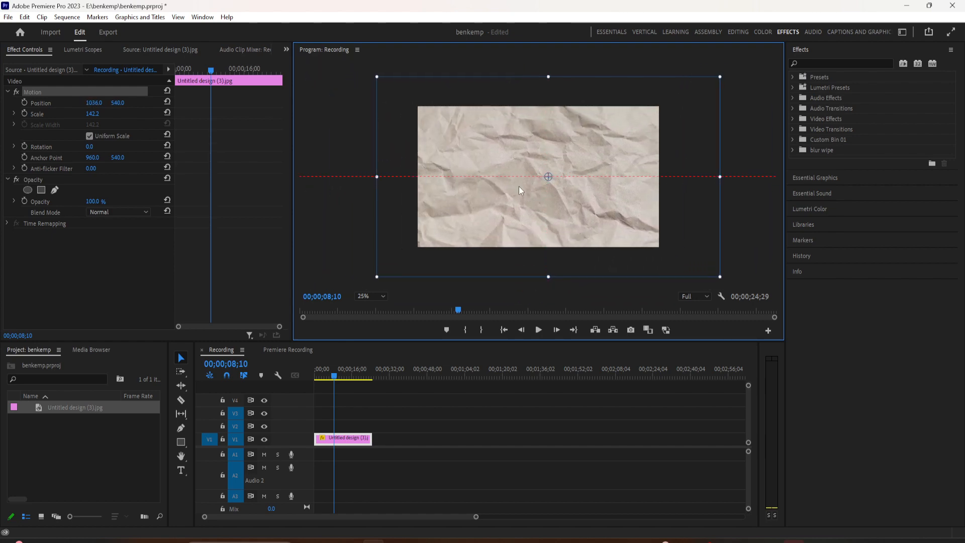
left_click(93, 103)
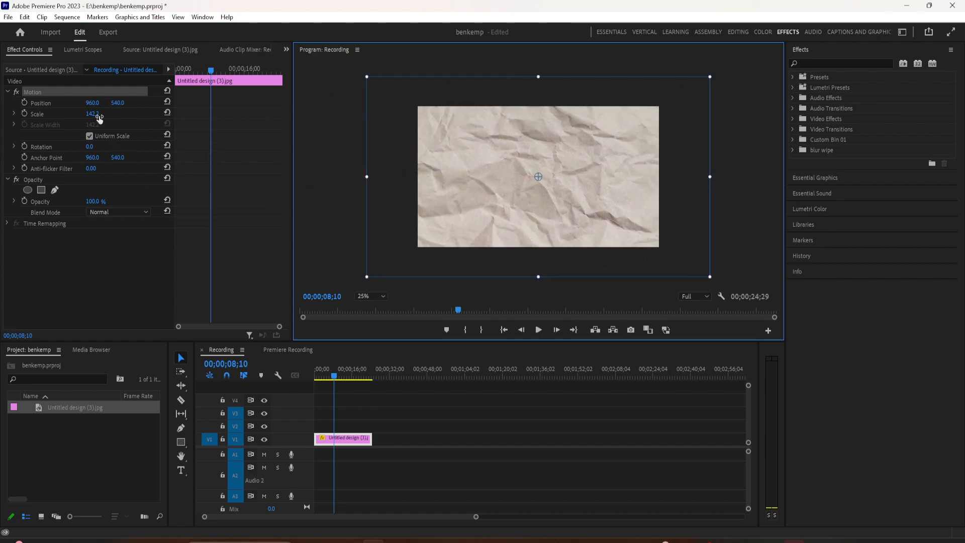
type("99.2")
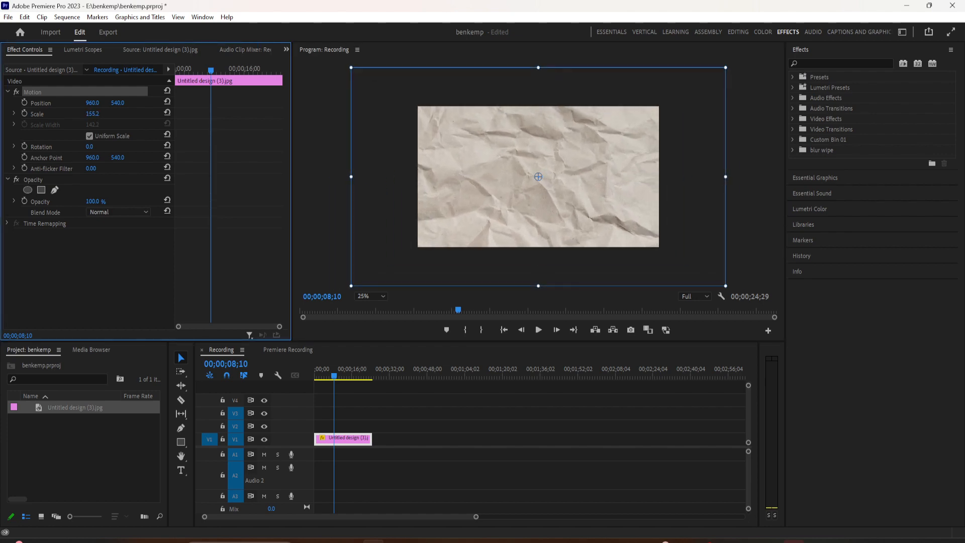
left_click_drag(538, 176, 510, 158)
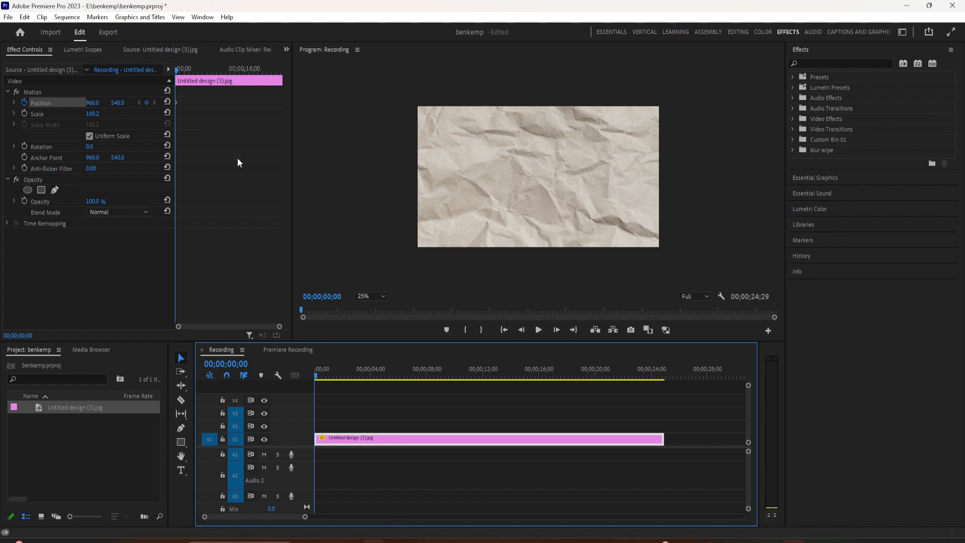
Step: Step the playhead forward and drag the texture to record jittery position keyframes
left_click(323, 374)
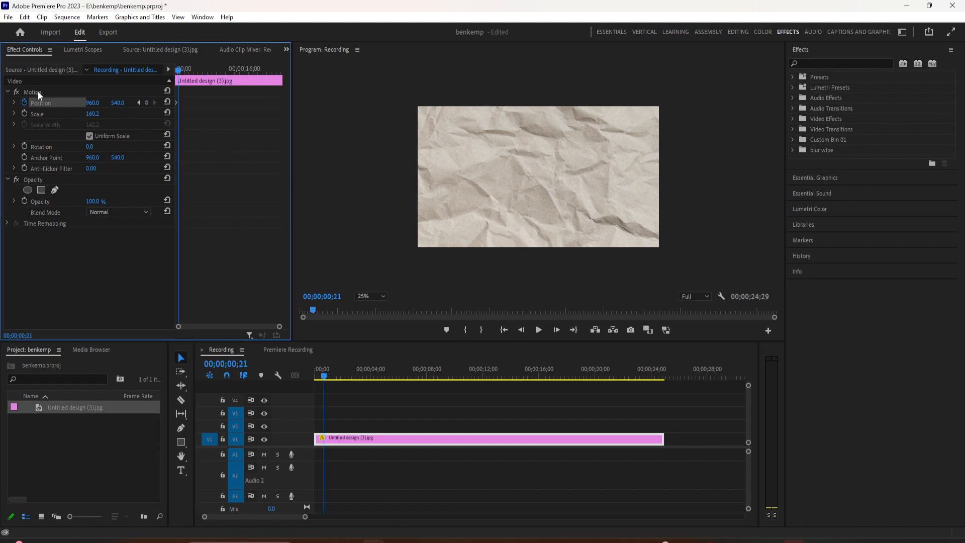
left_click(33, 91)
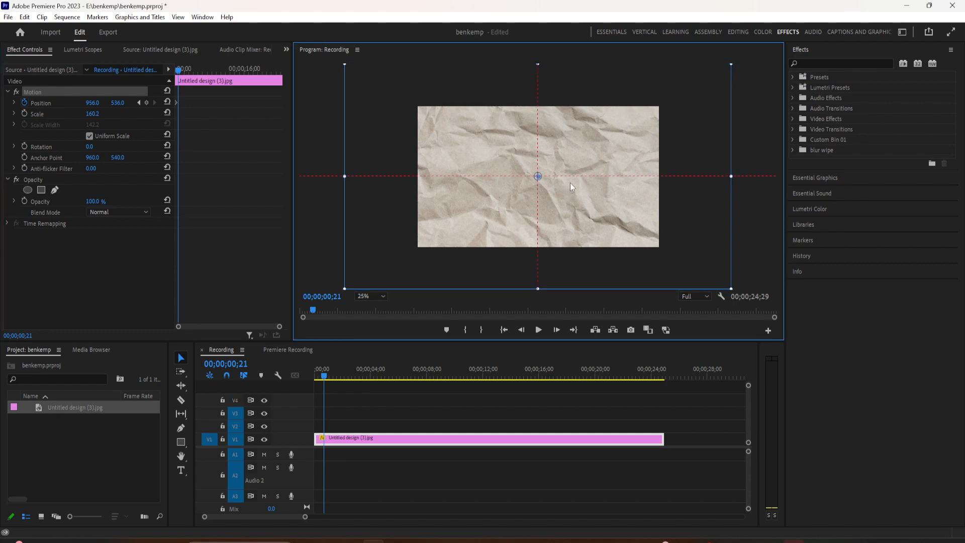
left_click_drag(537, 176, 567, 159)
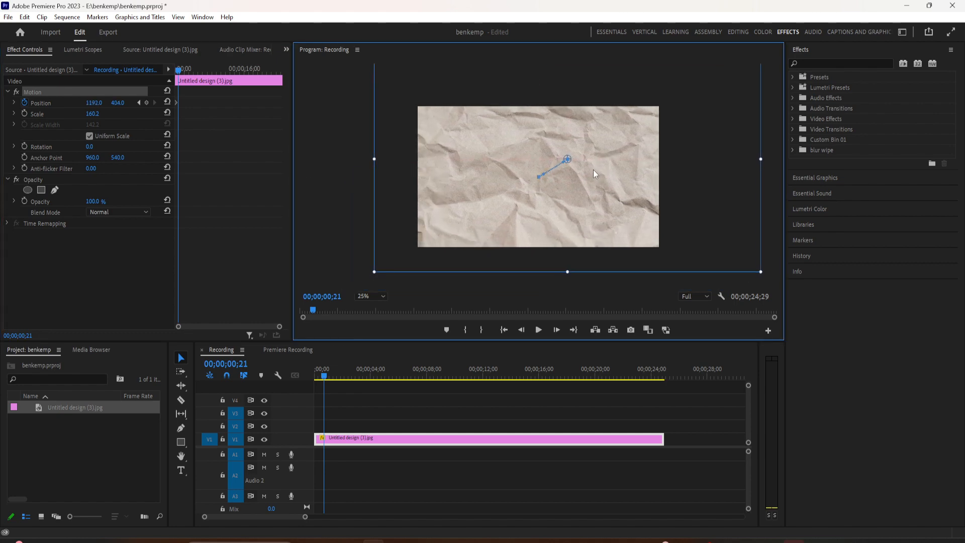
left_click_drag(567, 160, 583, 156)
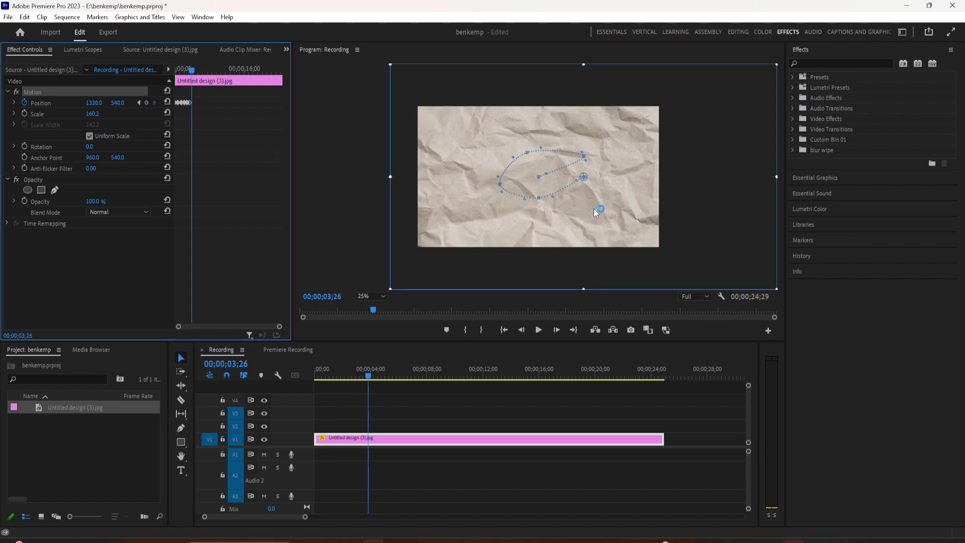
left_click_drag(600, 209, 573, 241)
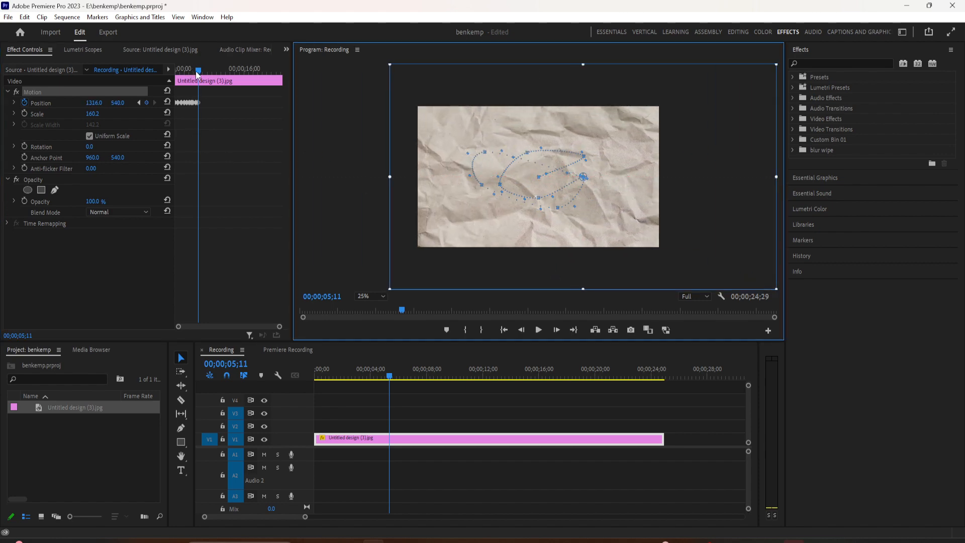
left_click(398, 368)
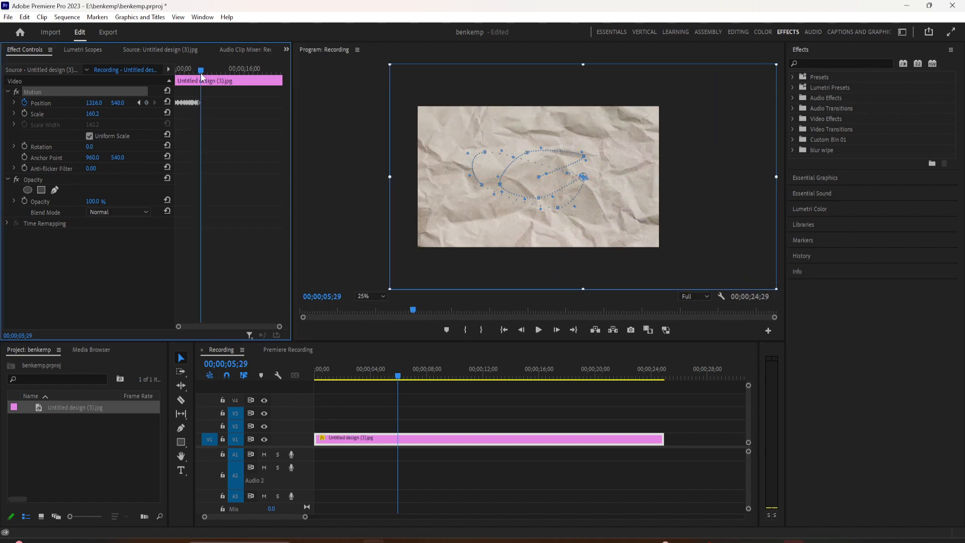
mouse_move(117, 122)
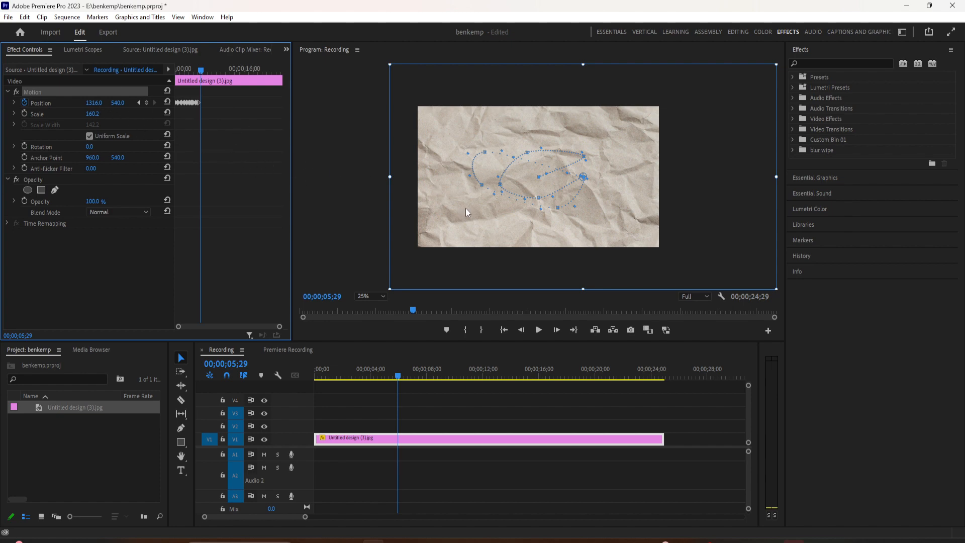
Step: Add a higher position keyframe, then jump back to an earlier keyframe
left_click_drag(582, 176, 547, 143)
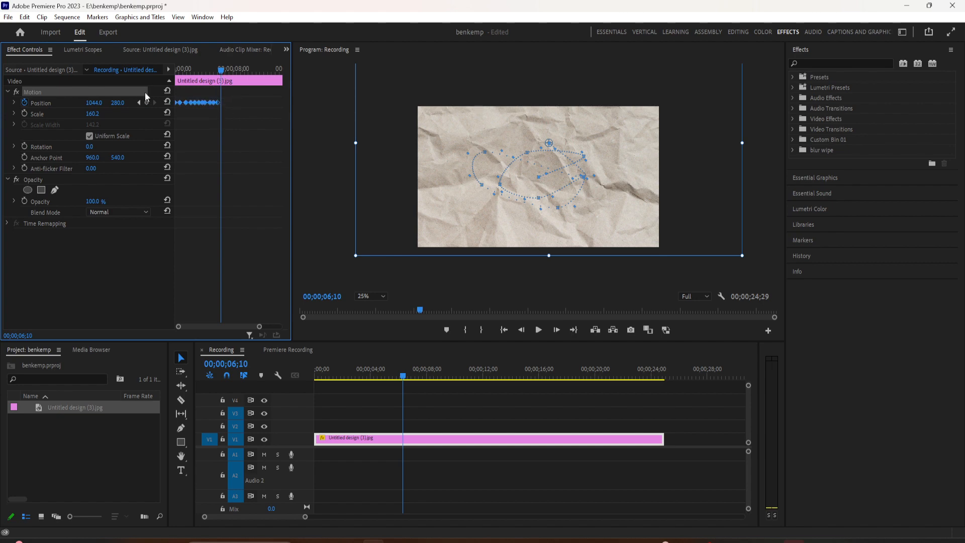
mouse_move(211, 126)
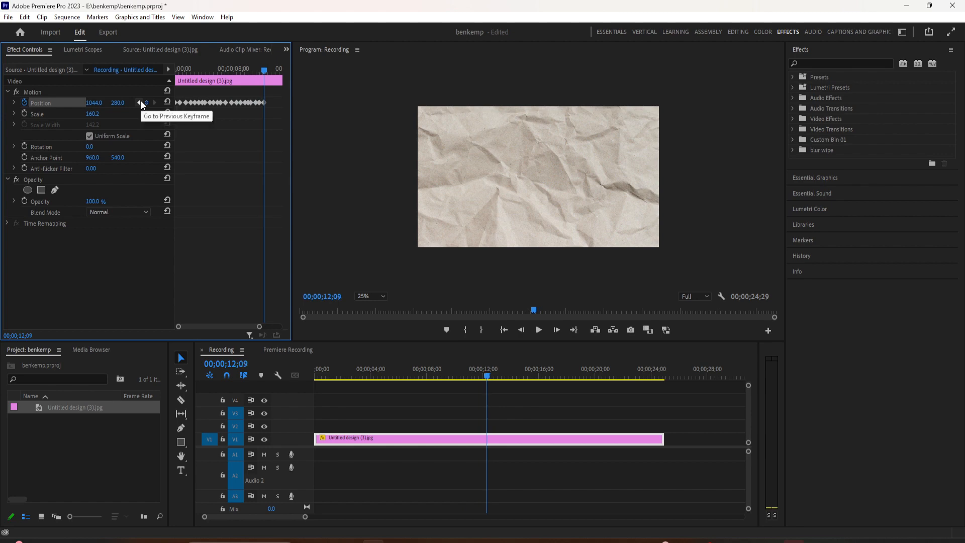
left_click(139, 102)
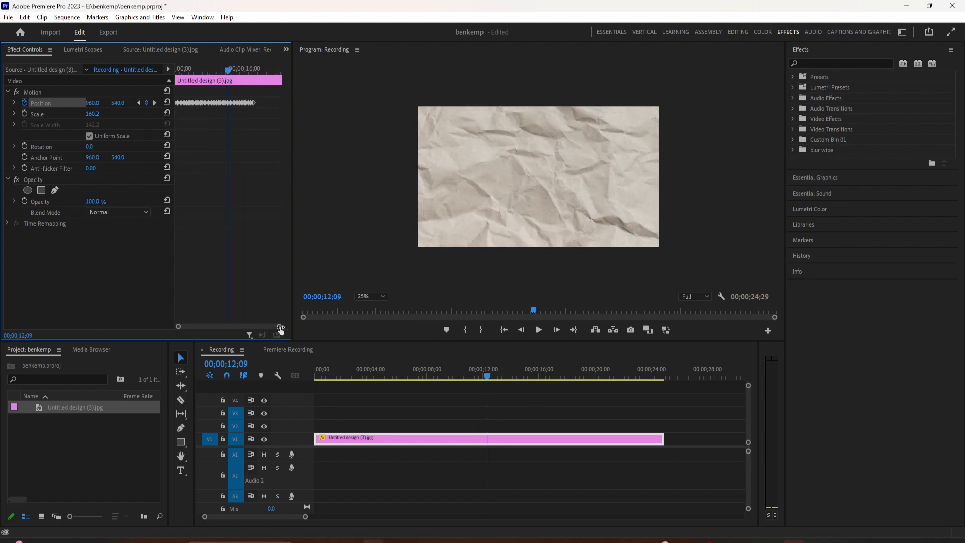
left_click(523, 375)
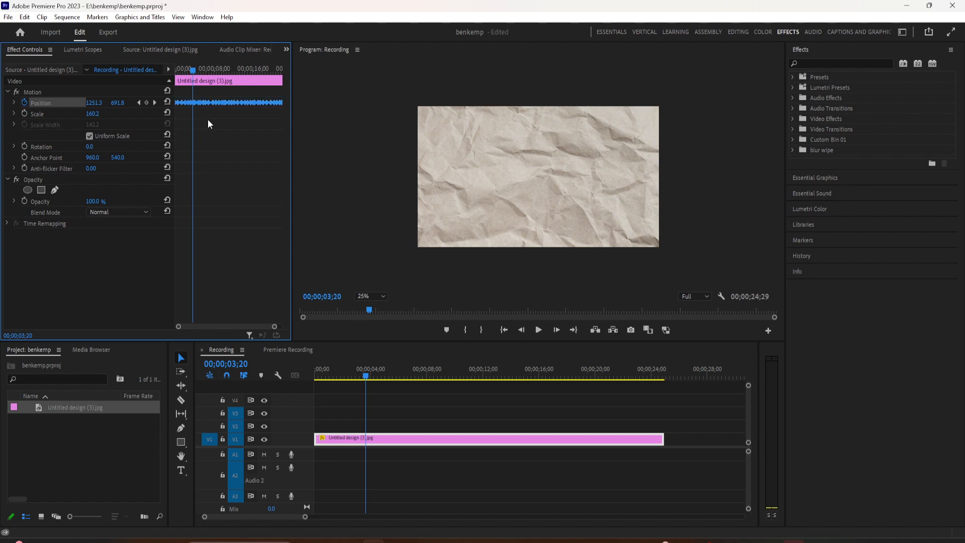
mouse_move(200, 109)
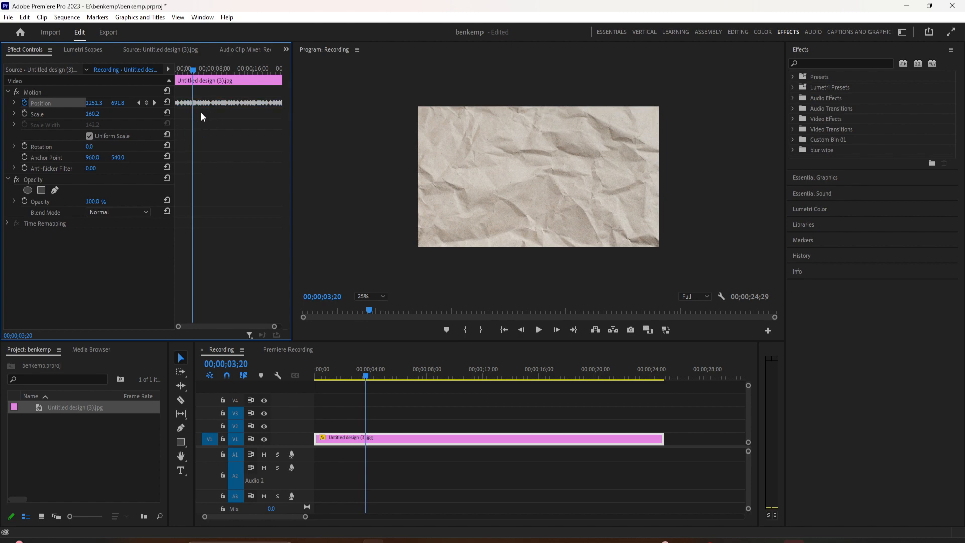
mouse_move(272, 332)
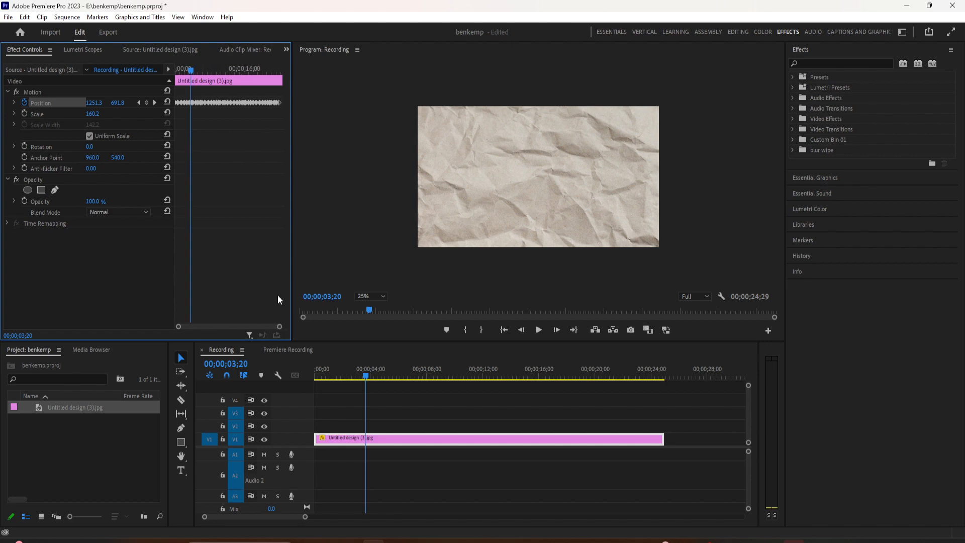
mouse_move(282, 127)
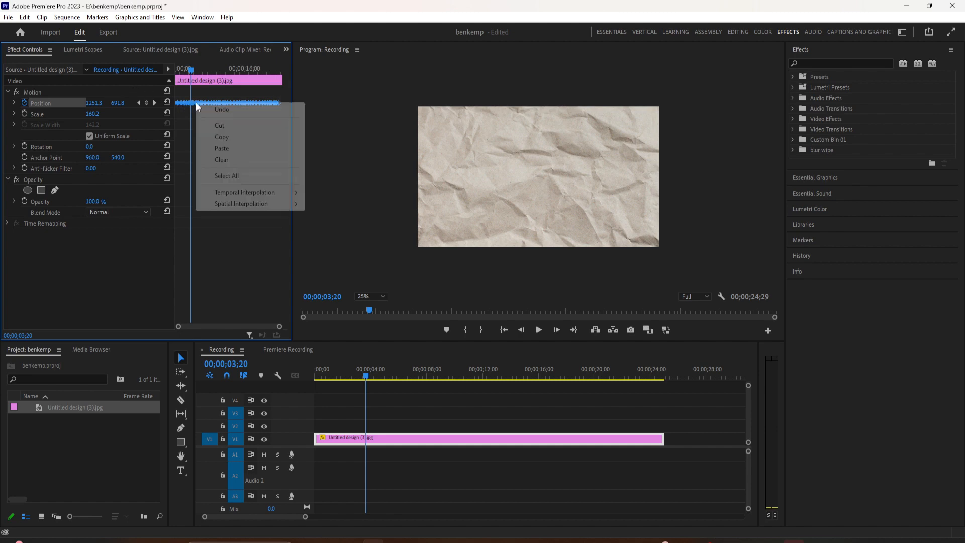
mouse_move(245, 192)
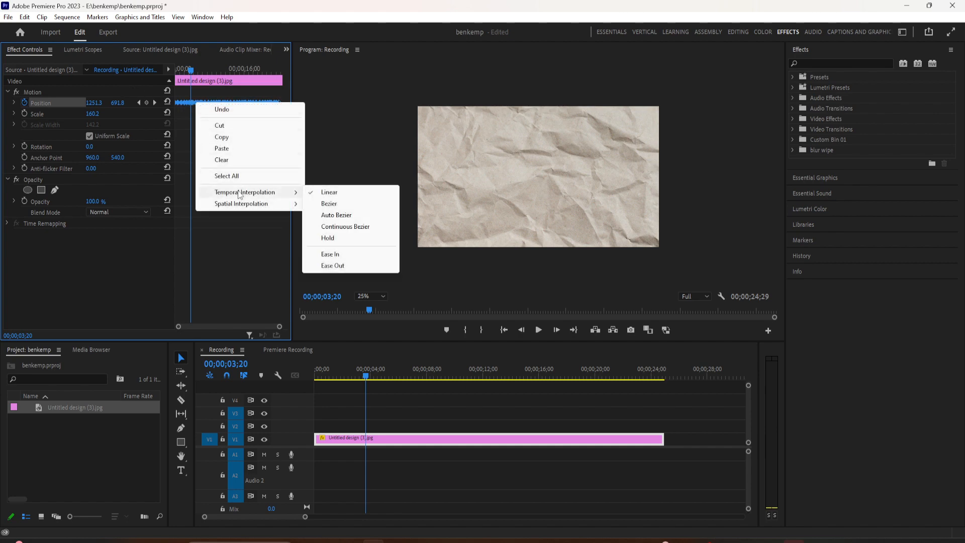
mouse_move(337, 240)
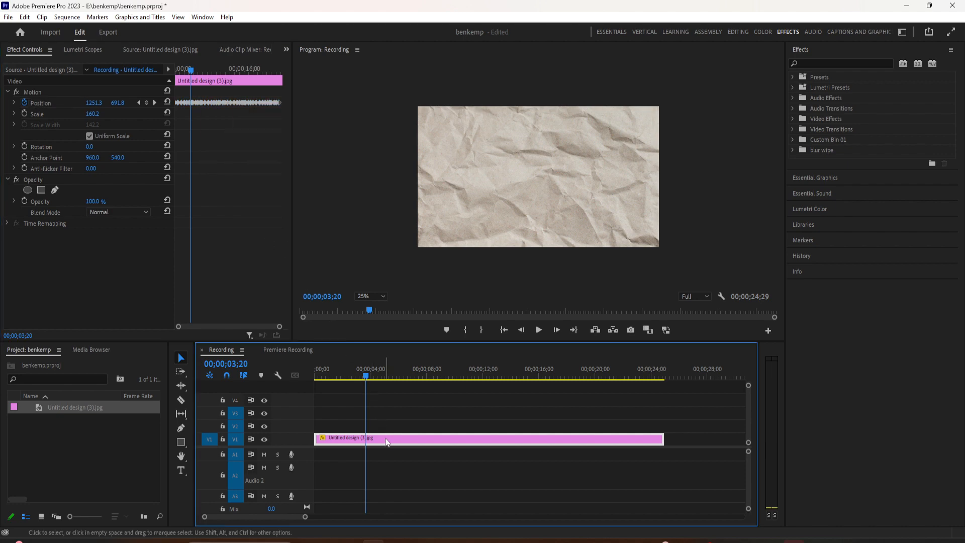
Step: Nest the paper texture clip into Nested Sequence 03
right_click(386, 440)
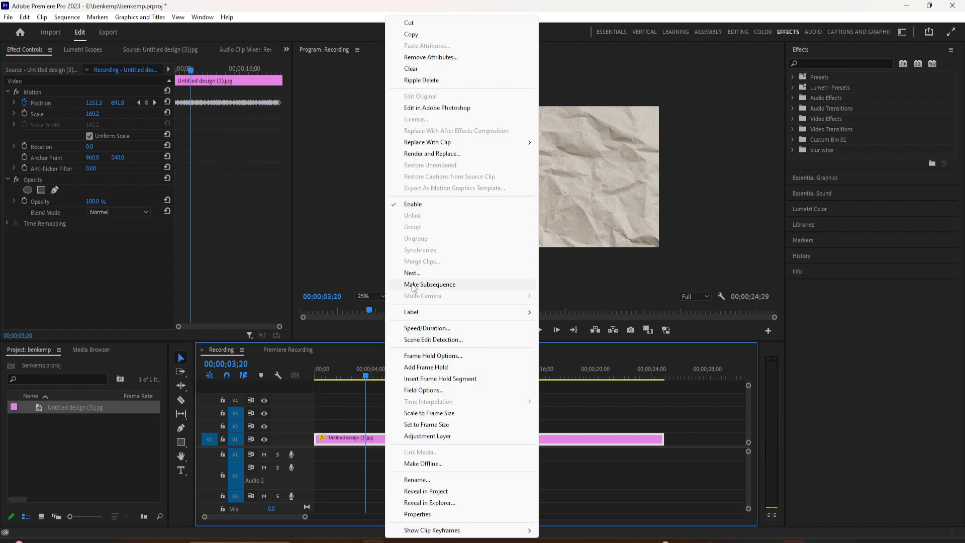
left_click(412, 273)
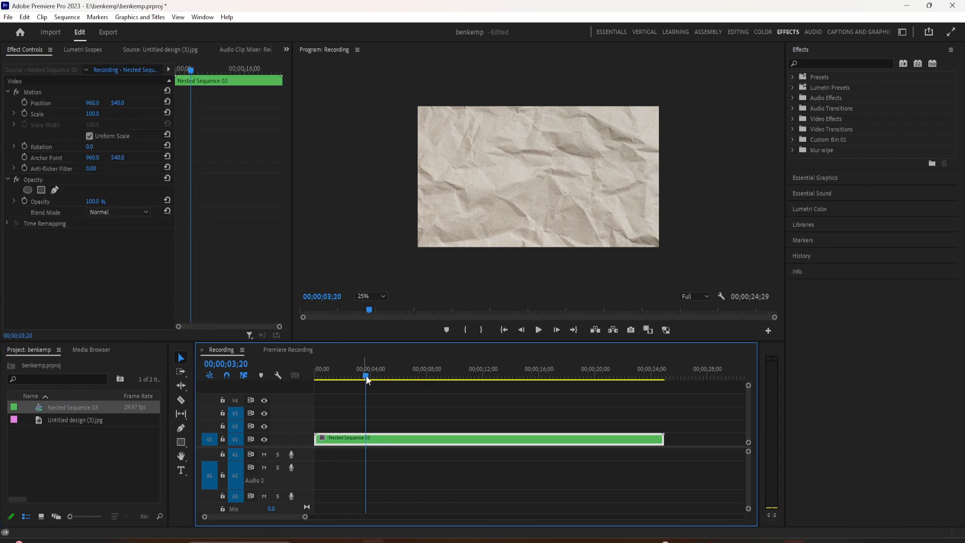
Step: Apply Posterize Time to Nested Sequence 03 with a frame rate of 3.0
left_click_drag(368, 380, 360, 380)
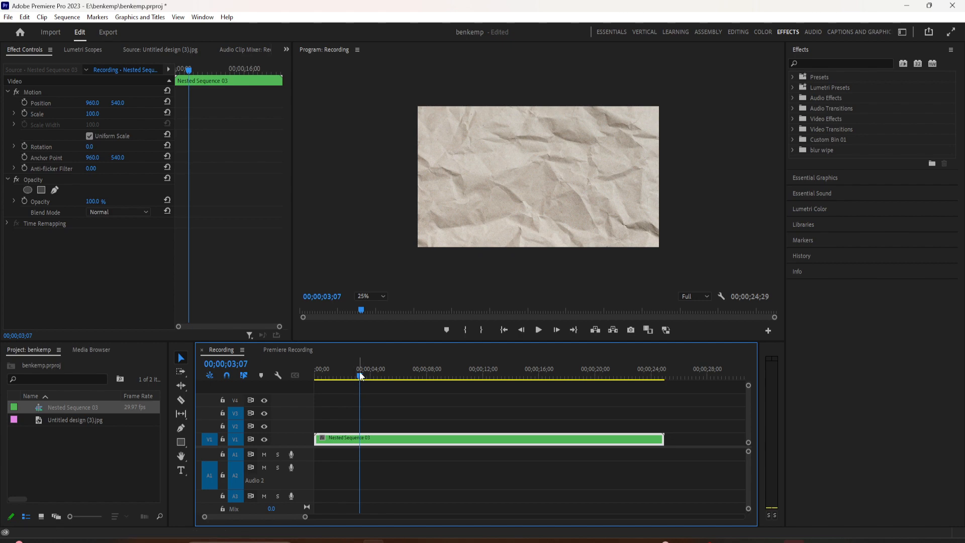
left_click(837, 63)
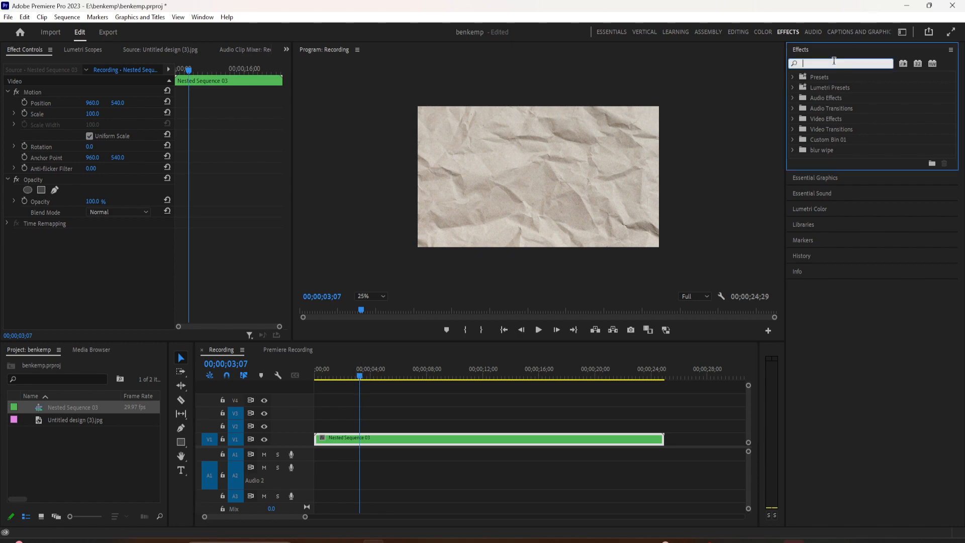
type("poste")
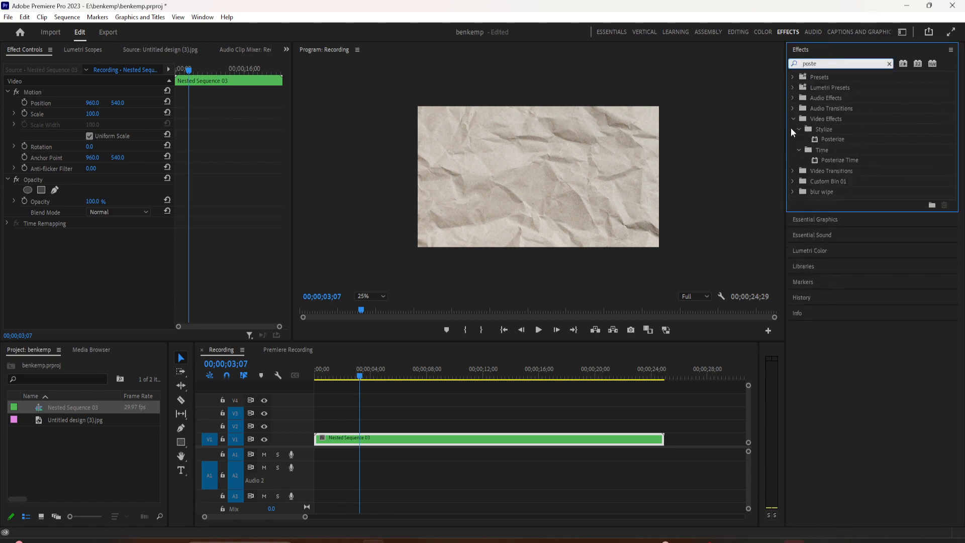
left_click_drag(838, 160, 348, 438)
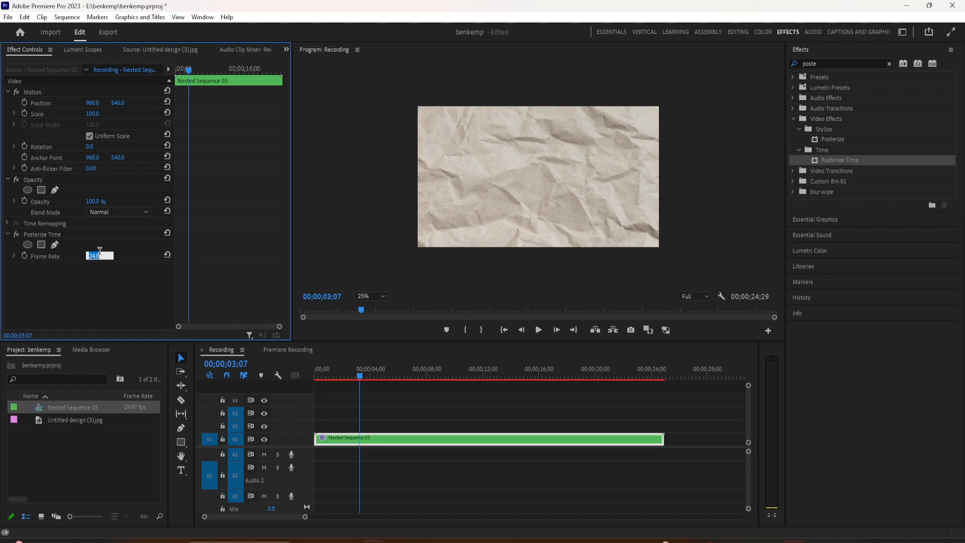
type("3.0")
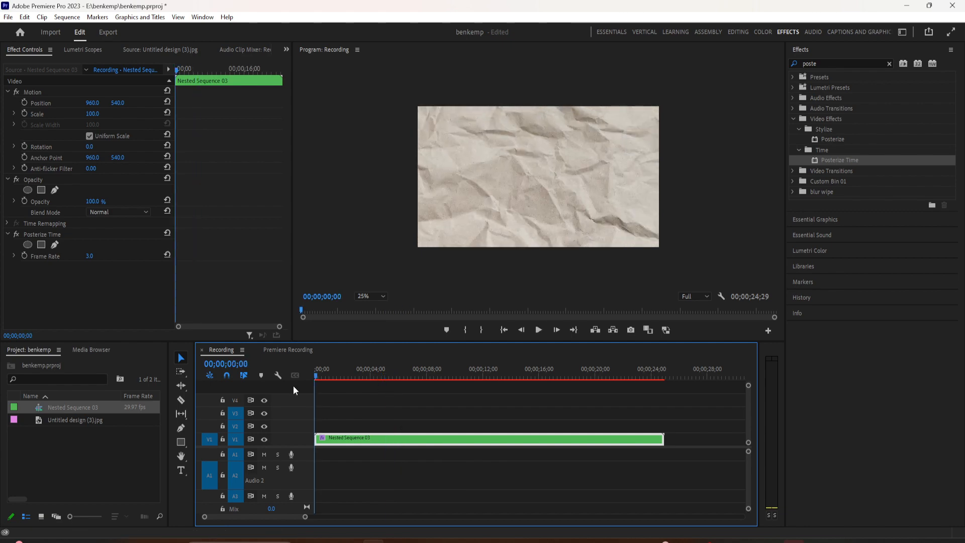
Step: Add a Tint effect with a teal Map Black To colour and preview playback
left_click(839, 63)
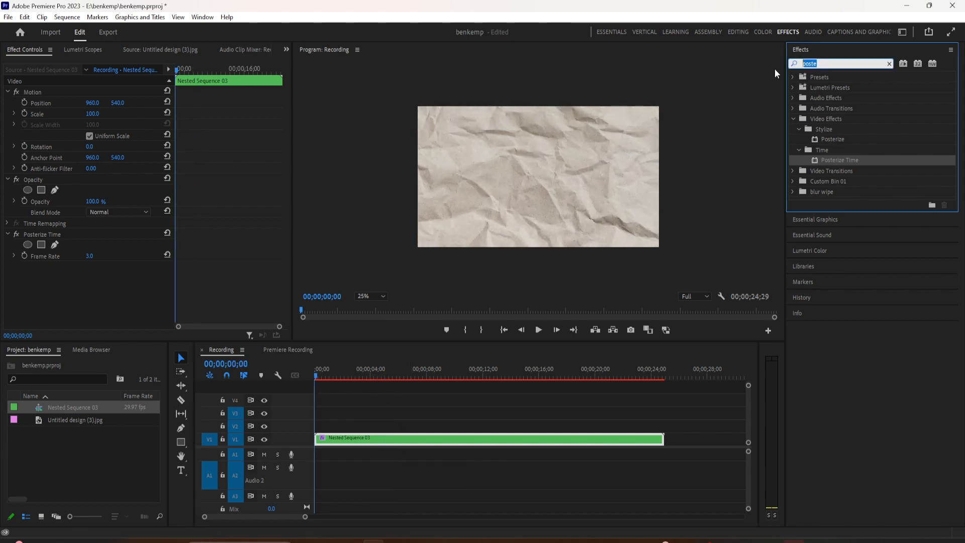
type("tin")
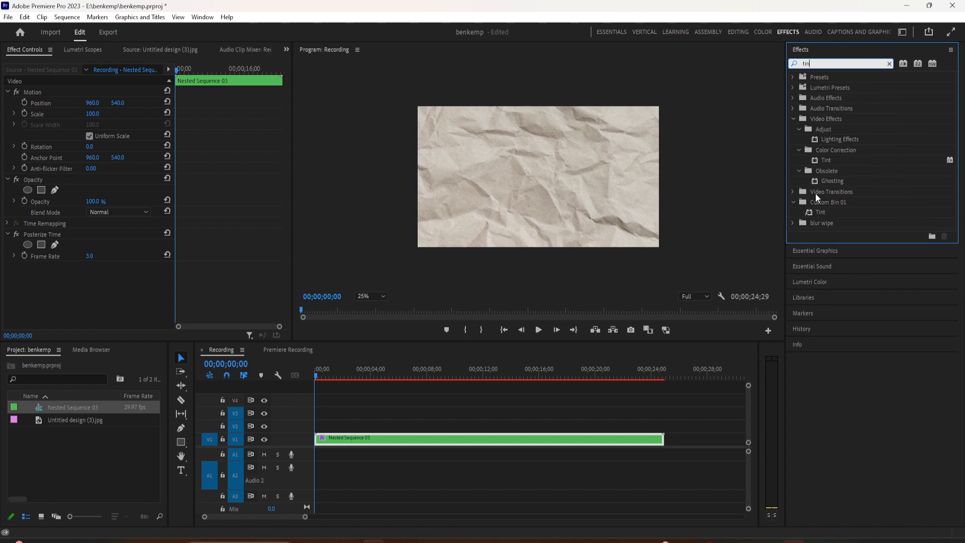
left_click(820, 212)
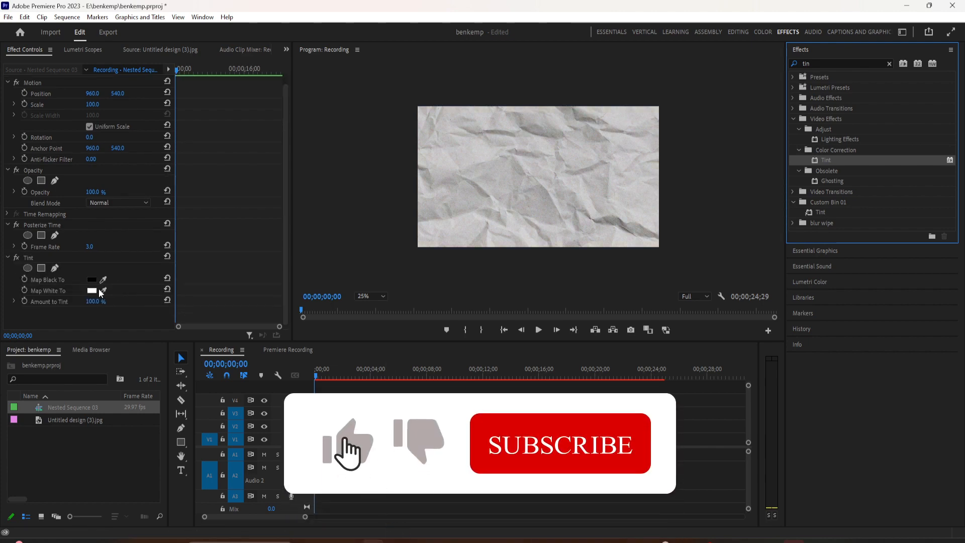
left_click(91, 290)
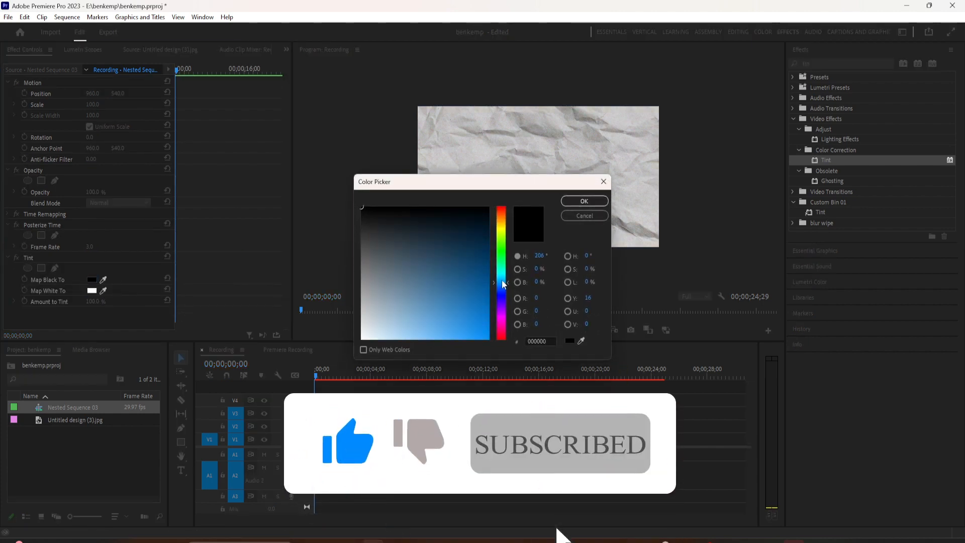
left_click(480, 290)
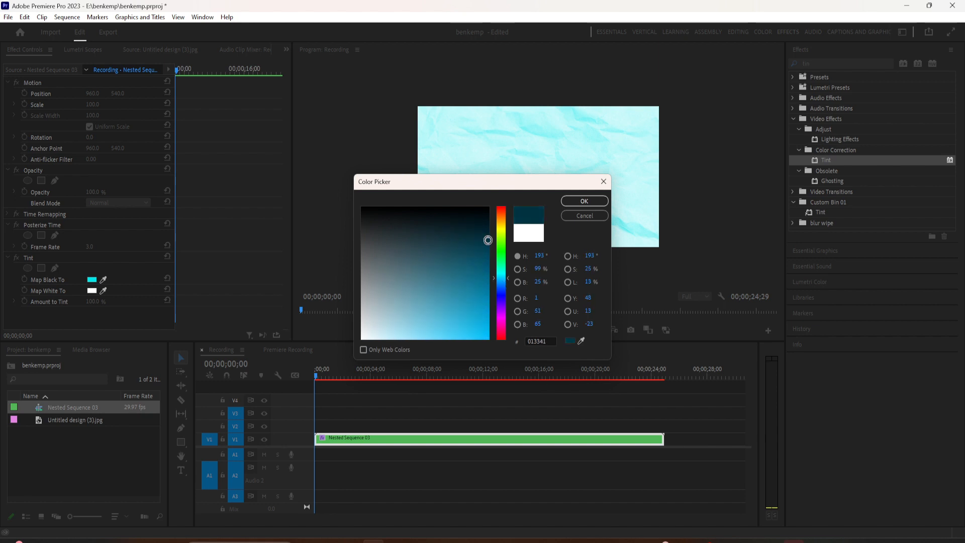
left_click(583, 201)
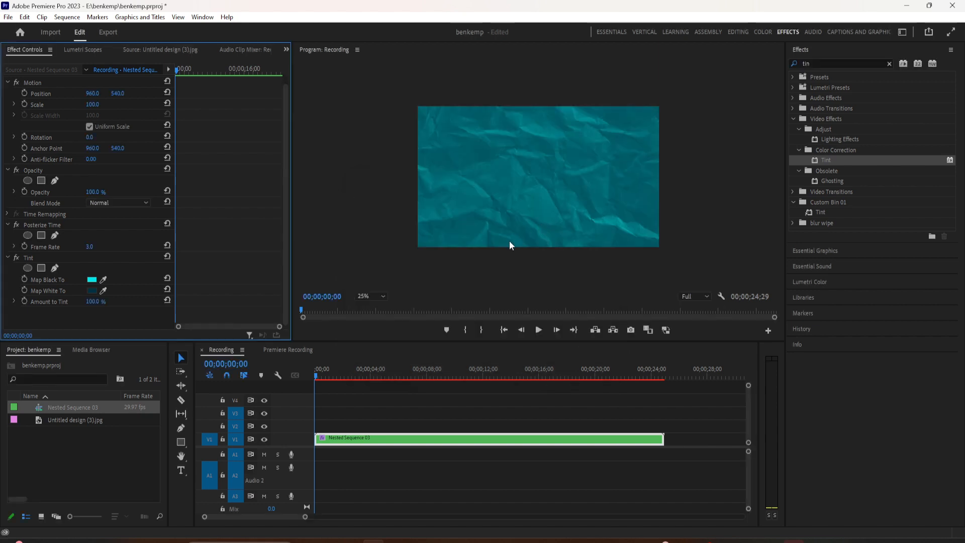
left_click(538, 330)
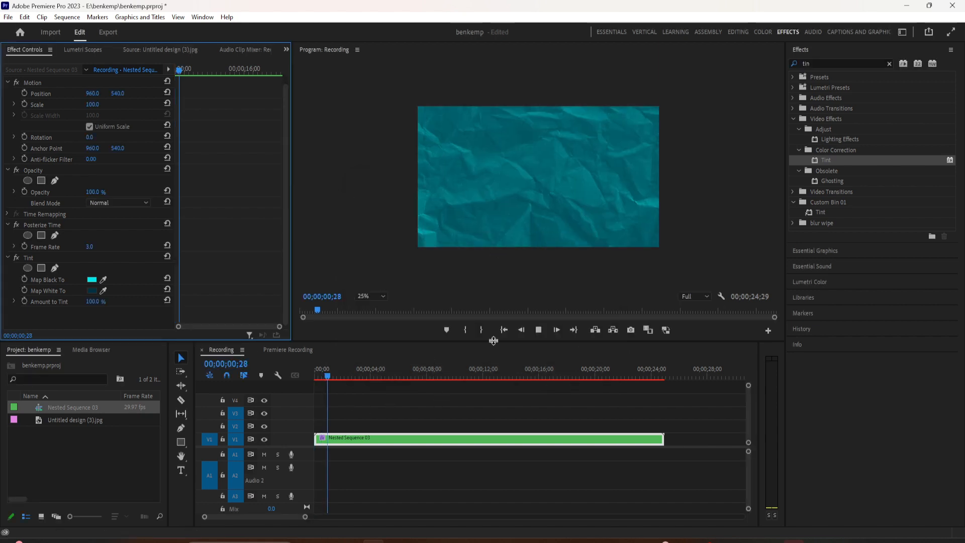
left_click(355, 368)
type("Animated Texture")
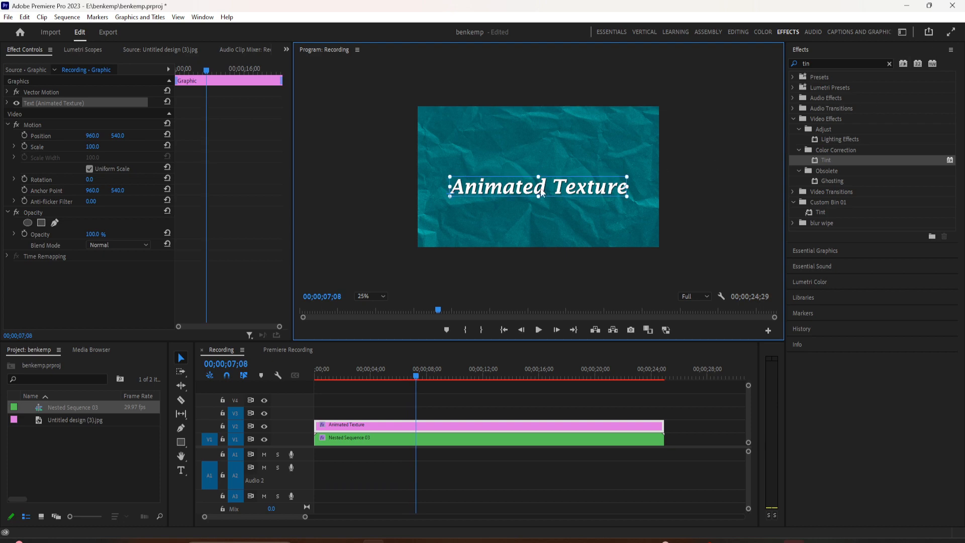
Step: Select and briefly edit the 'Animated Texture' title, keeping its wording unchanged
left_click(181, 471)
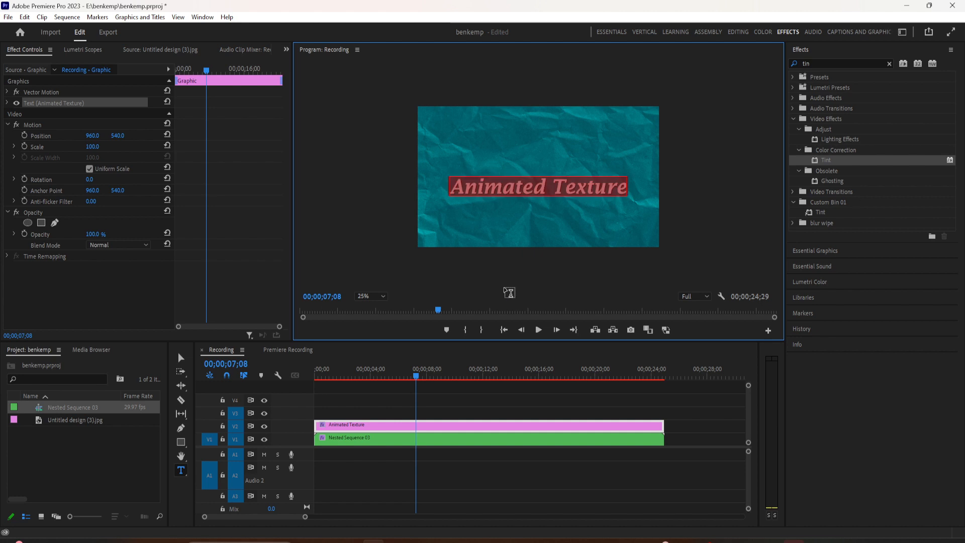
left_click(181, 357)
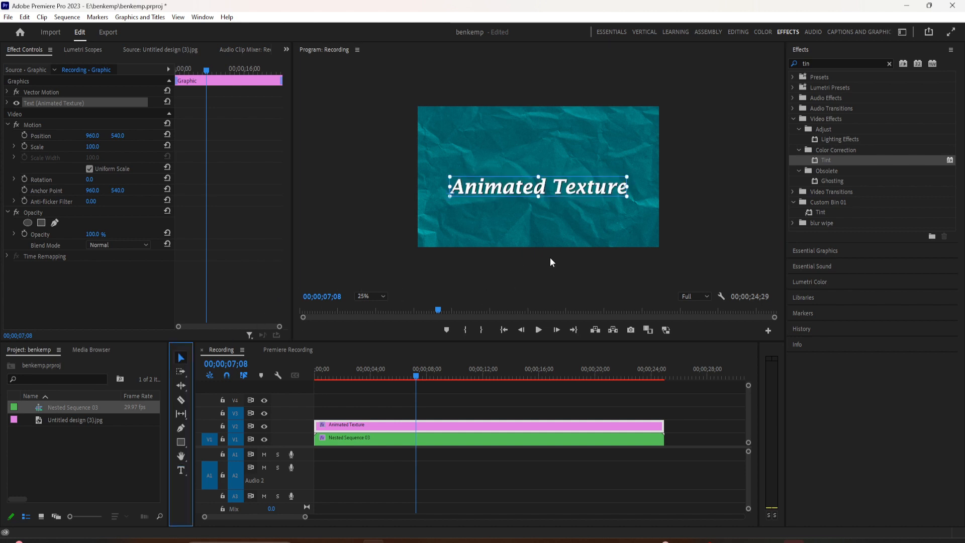